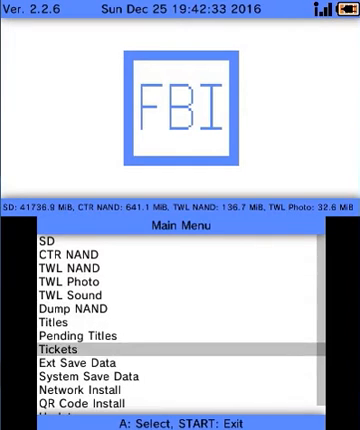
Enter the SD card file browser from the main menu, showing the root folders
scroll(down, 3)
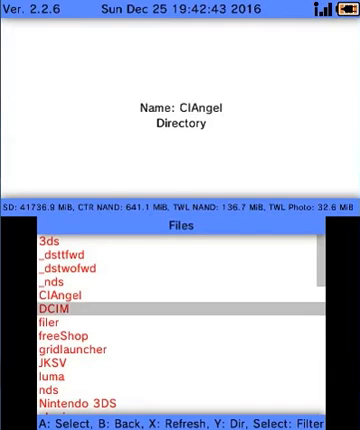
Scroll down the SD root listing, pausing on BootNTR.cia, the payload files and pkl0.dmp
scroll(down, 3)
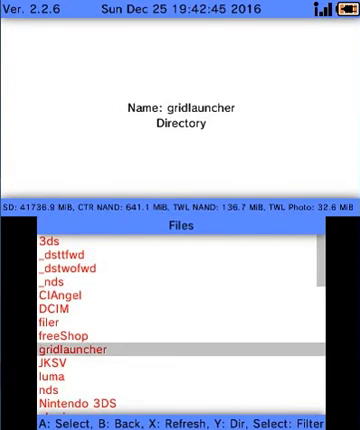
scroll(down, 3)
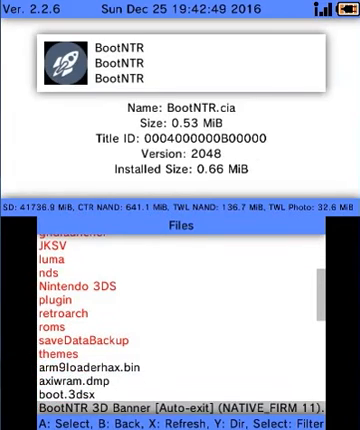
scroll(down, 3)
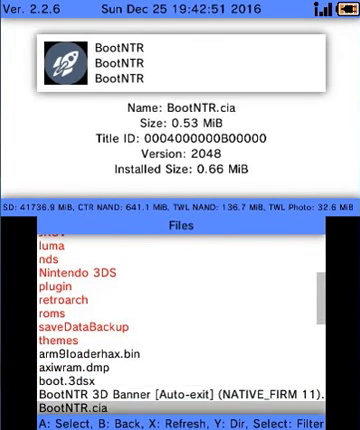
scroll(down, 3)
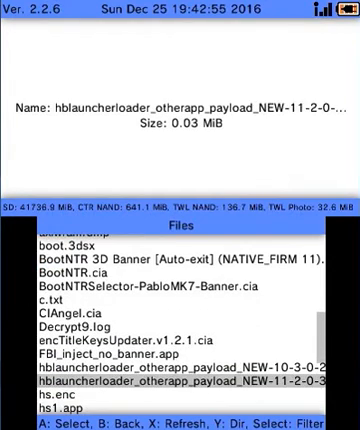
scroll(down, 3)
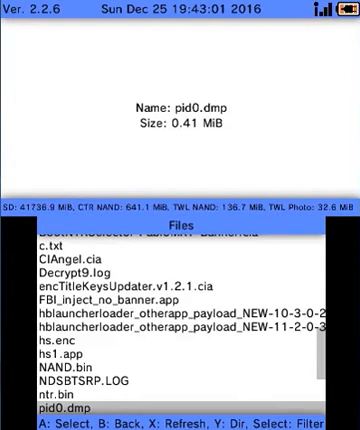
scroll(down, 3)
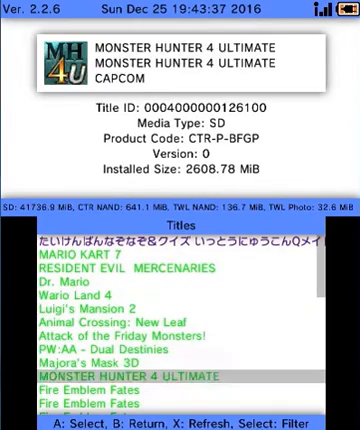
Scroll the Titles list from Monster Hunter 4 Ultimate down to the Download Play system title
scroll(down, 3)
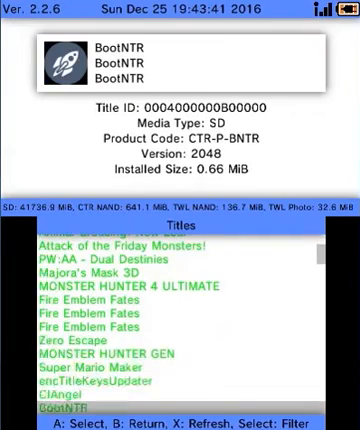
scroll(down, 3)
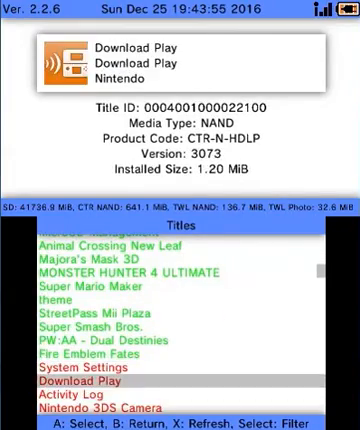
Scroll through NAND system titles past Nintendo Network ID Settings and Health and Safety Information to Super Smash Bros
scroll(down, 3)
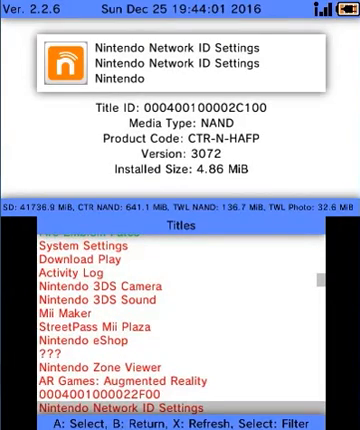
scroll(down, 3)
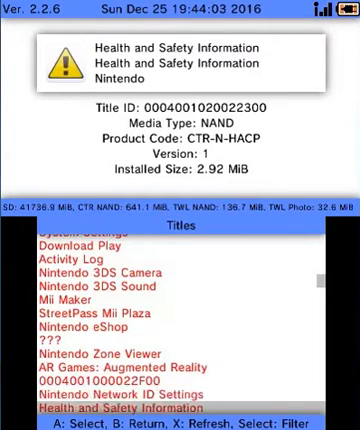
scroll(down, 3)
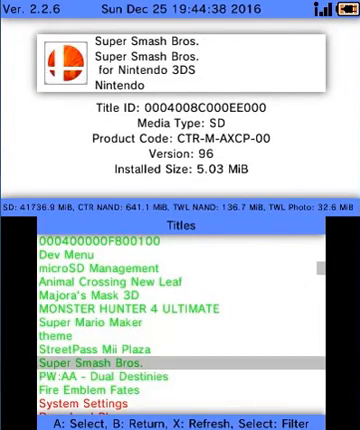
Select the Dev Menu entry above Super Smash Bros. to show its SD title details
click(60, 256)
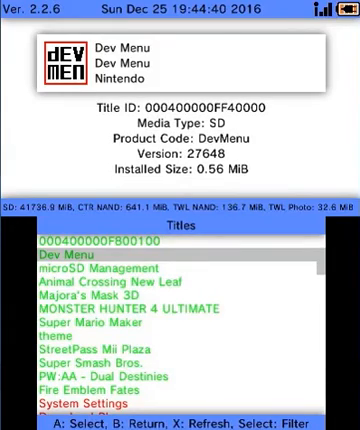